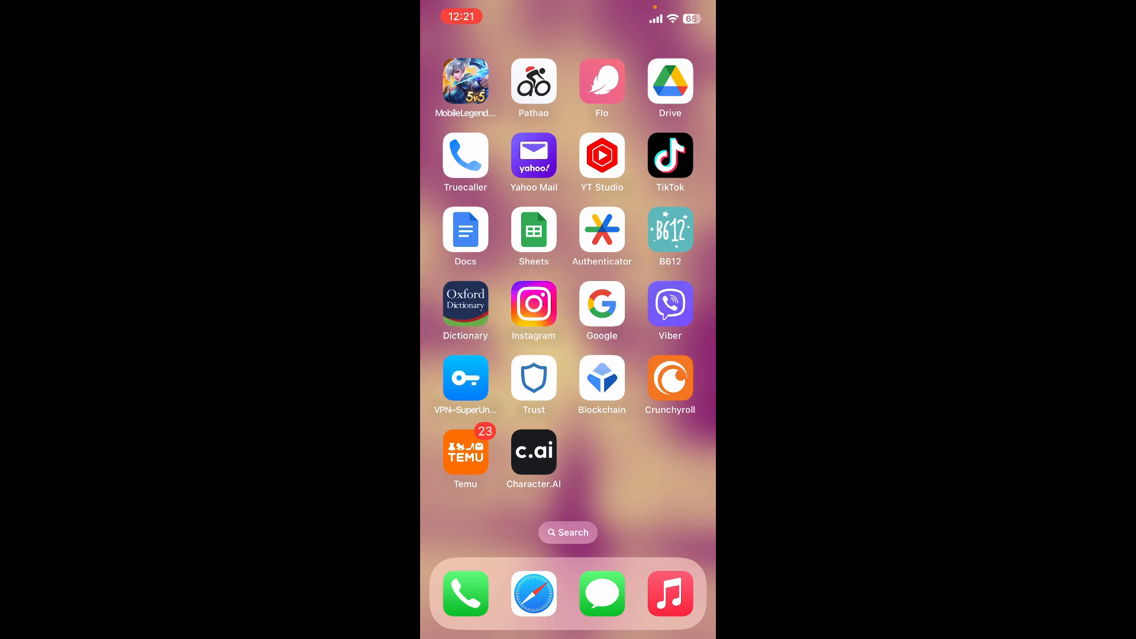
Launch Character.AI from the home screen to reach the recent chats list
{"action": "left_click", "coordinate": [534, 450]}
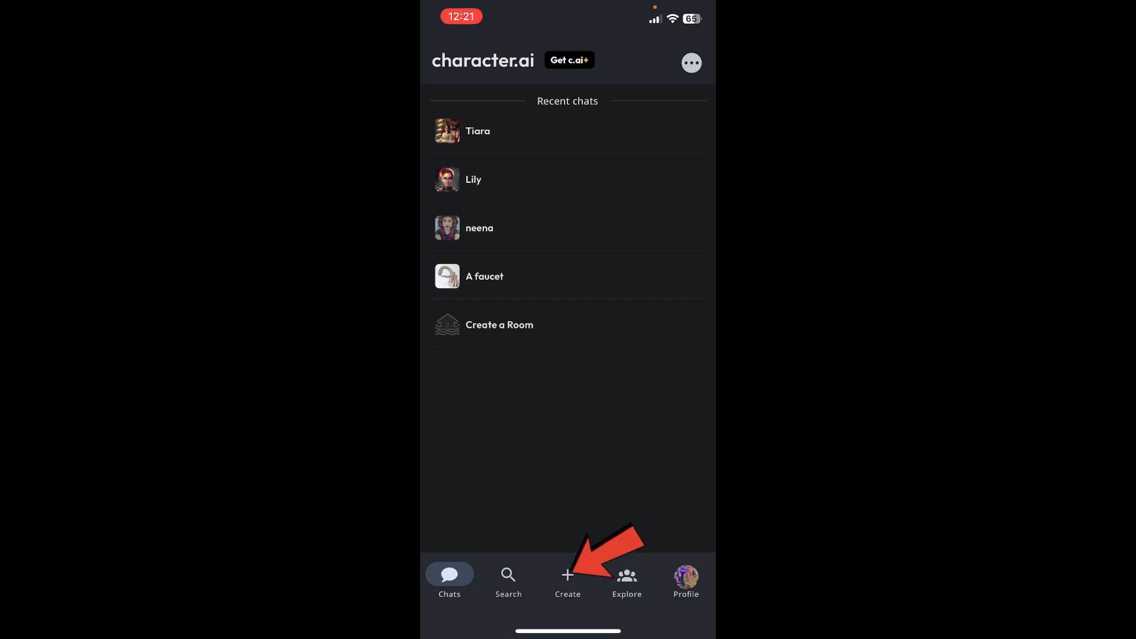
Begin a new character named Lionel with the default photo and greeting 'Hi lets chat'
{"action": "left_click", "coordinate": [566, 576]}
{"action": "type", "text": "Lionel"}
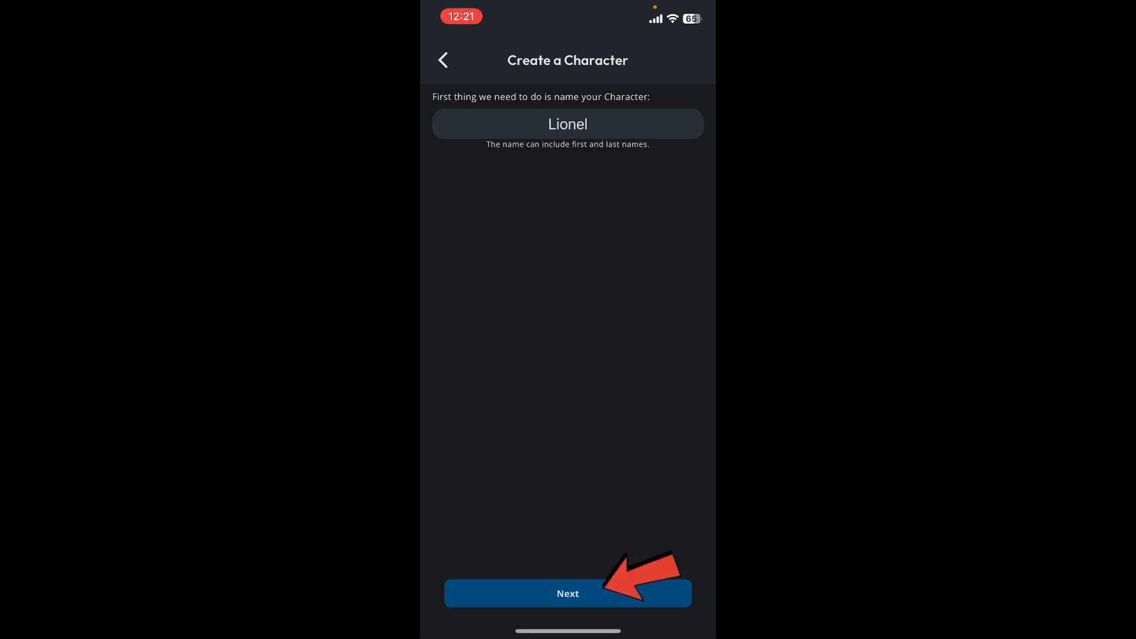
{"action": "left_click", "coordinate": [567, 592]}
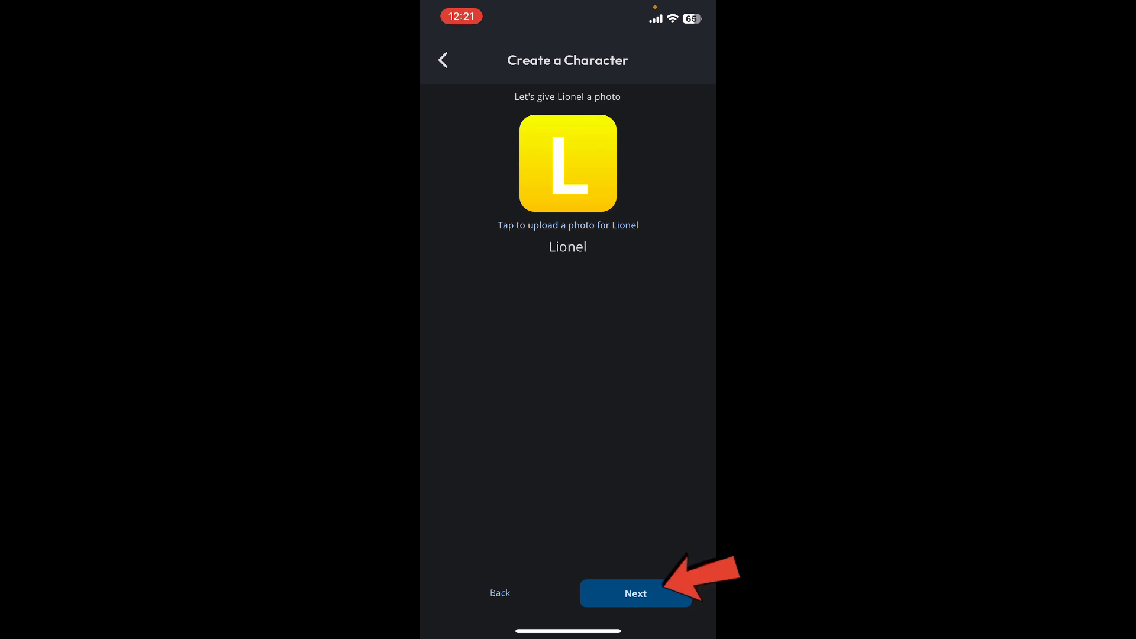
{"action": "left_click", "coordinate": [634, 593]}
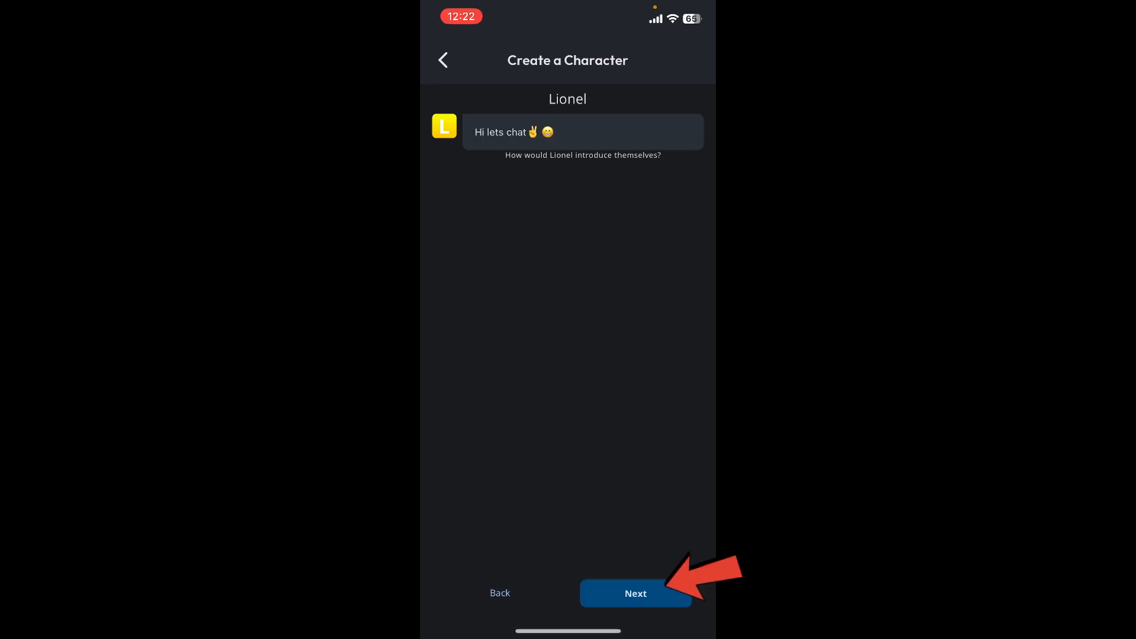
{"action": "left_click", "coordinate": [634, 593]}
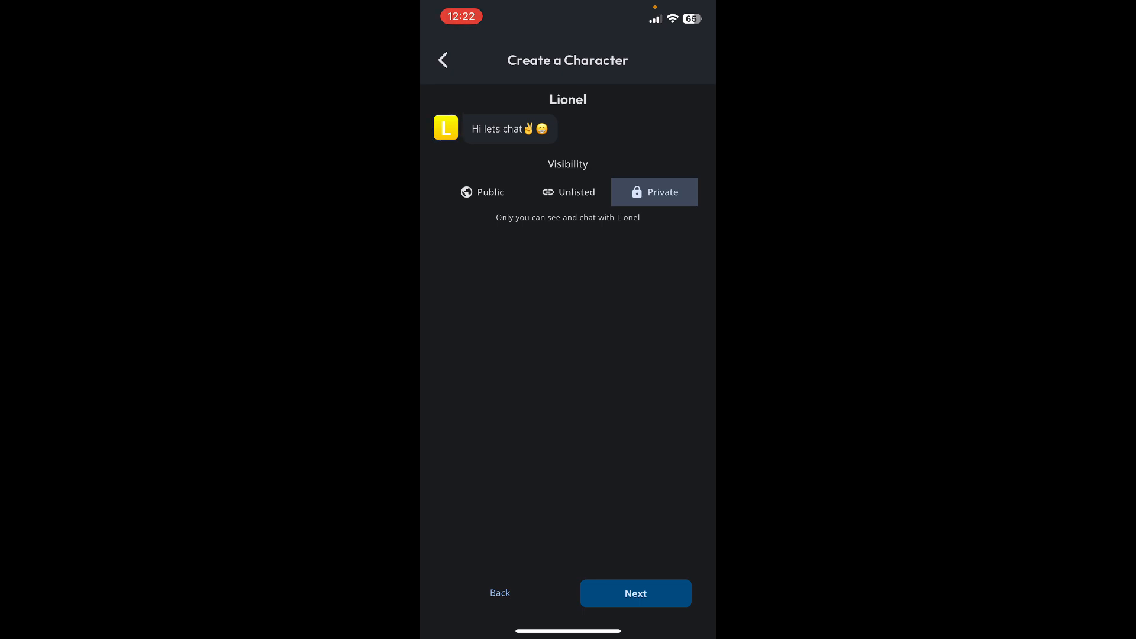
Set Lionel's visibility to Public and continue to the additional options
{"action": "left_click", "coordinate": [481, 192]}
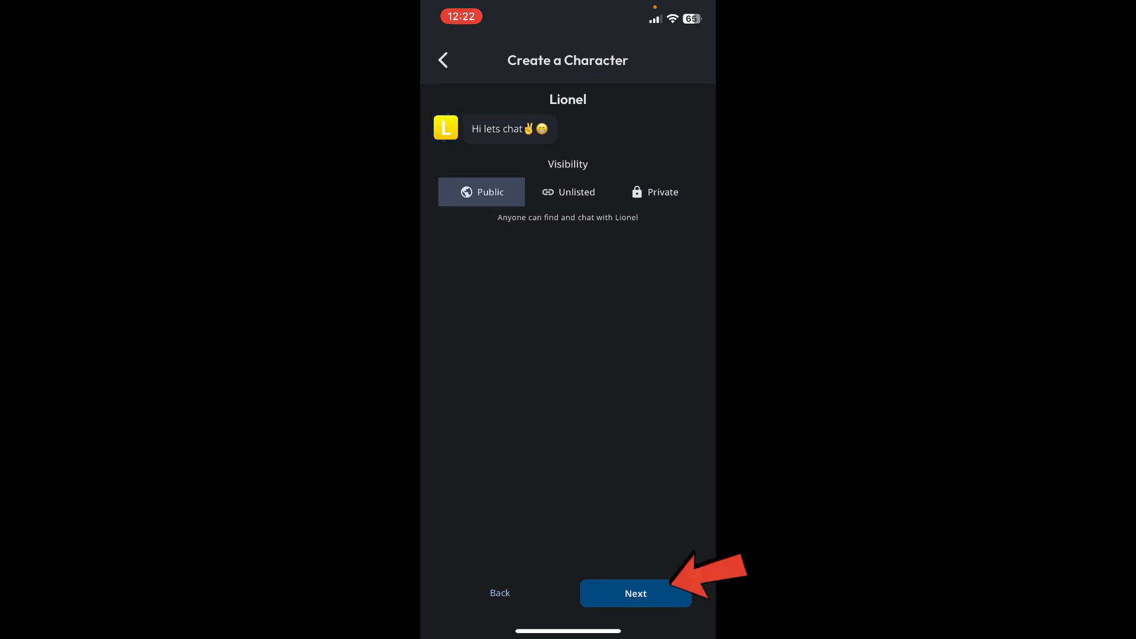
{"action": "left_click", "coordinate": [634, 592]}
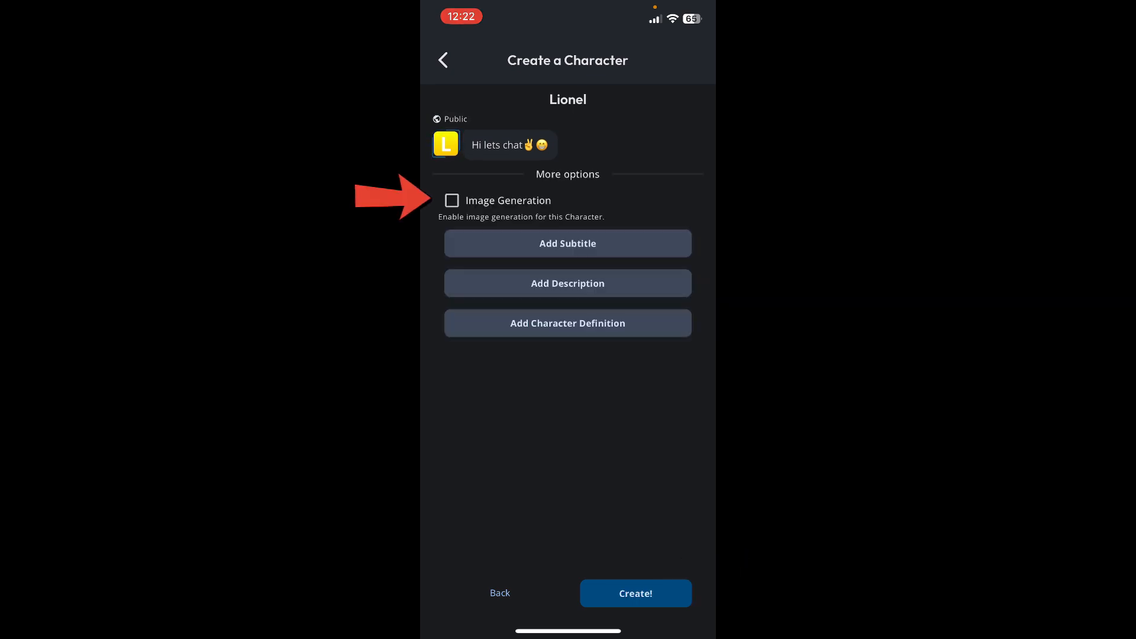
Enable Image Generation for Lionel and create the character
{"action": "left_click", "coordinate": [451, 200]}
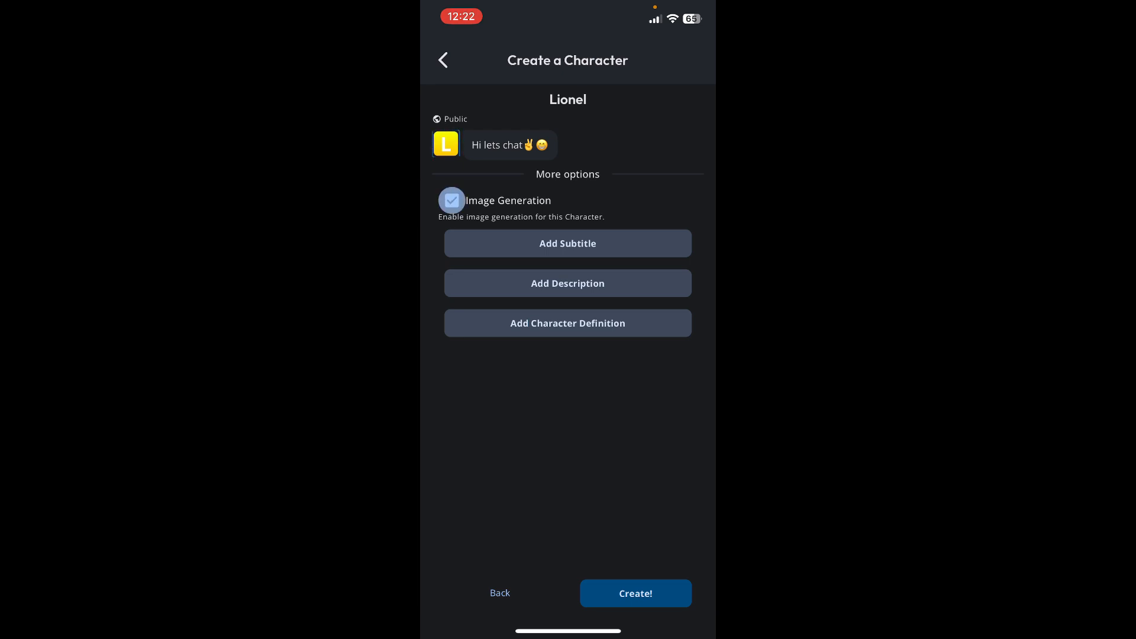
{"action": "left_click", "coordinate": [451, 200]}
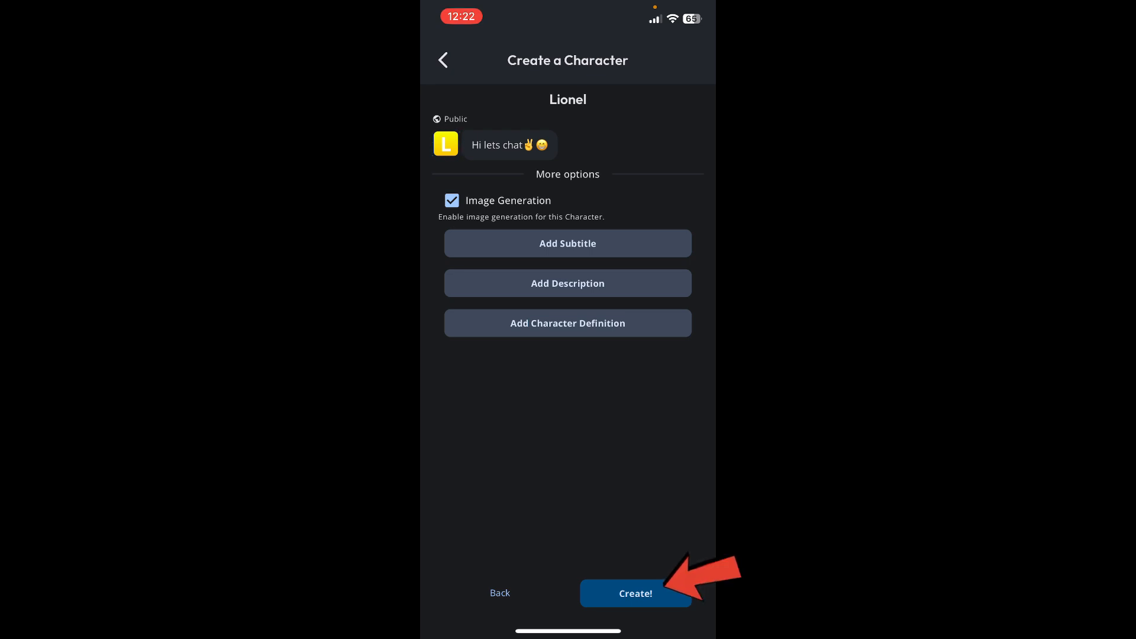
{"action": "left_click", "coordinate": [636, 593]}
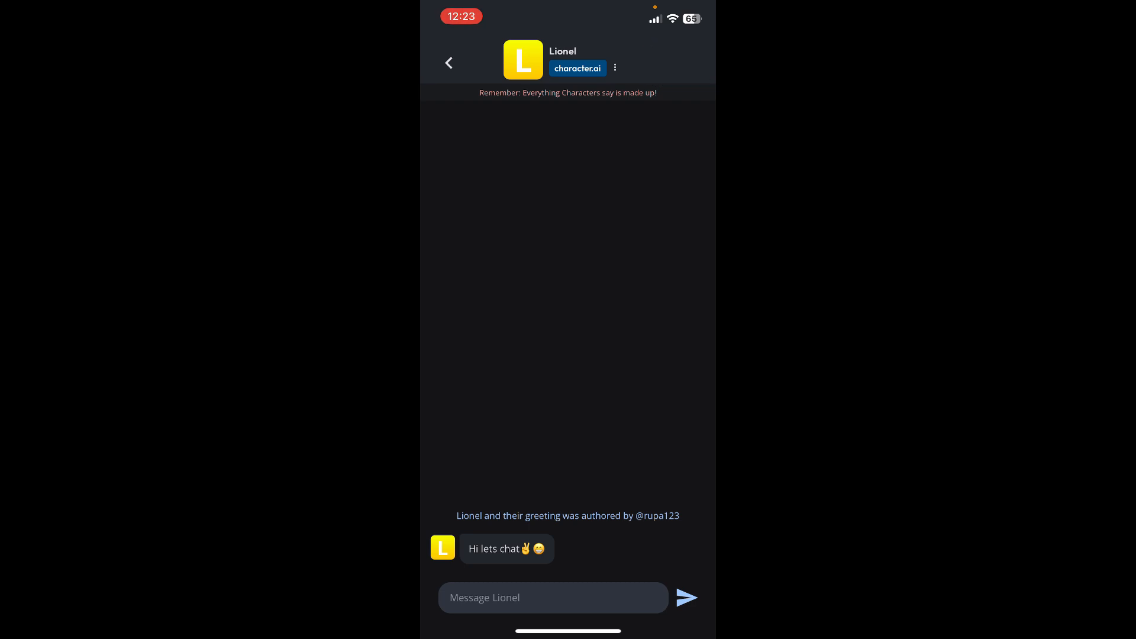
Reach Lionel's edit page via the character options and bring up the voice picker
{"action": "left_click", "coordinate": [615, 68]}
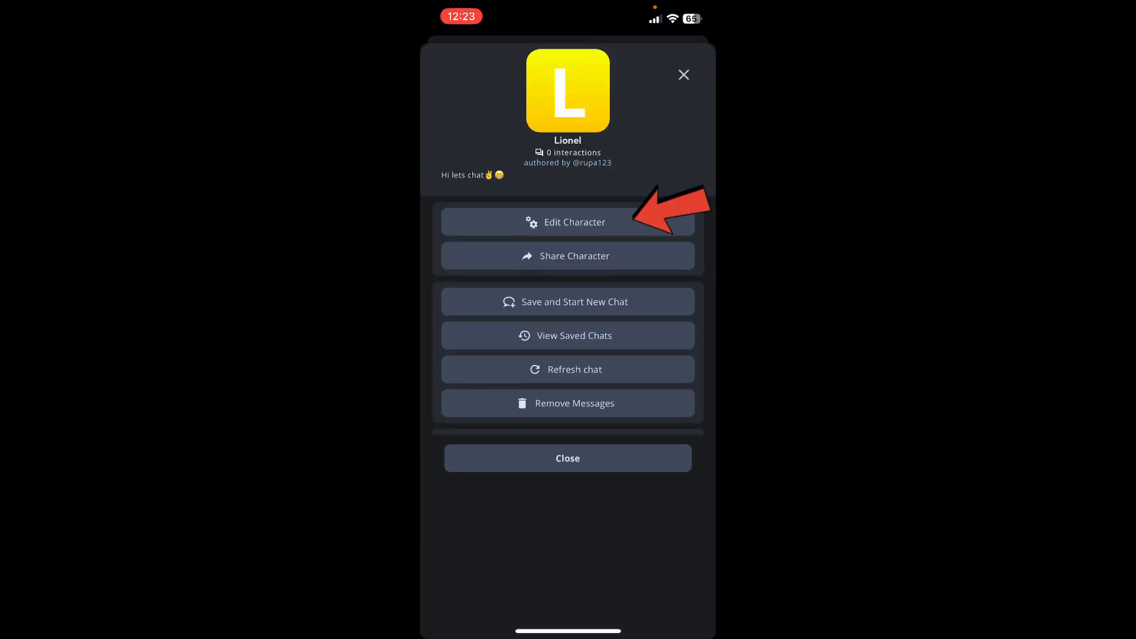
{"action": "left_click", "coordinate": [567, 222]}
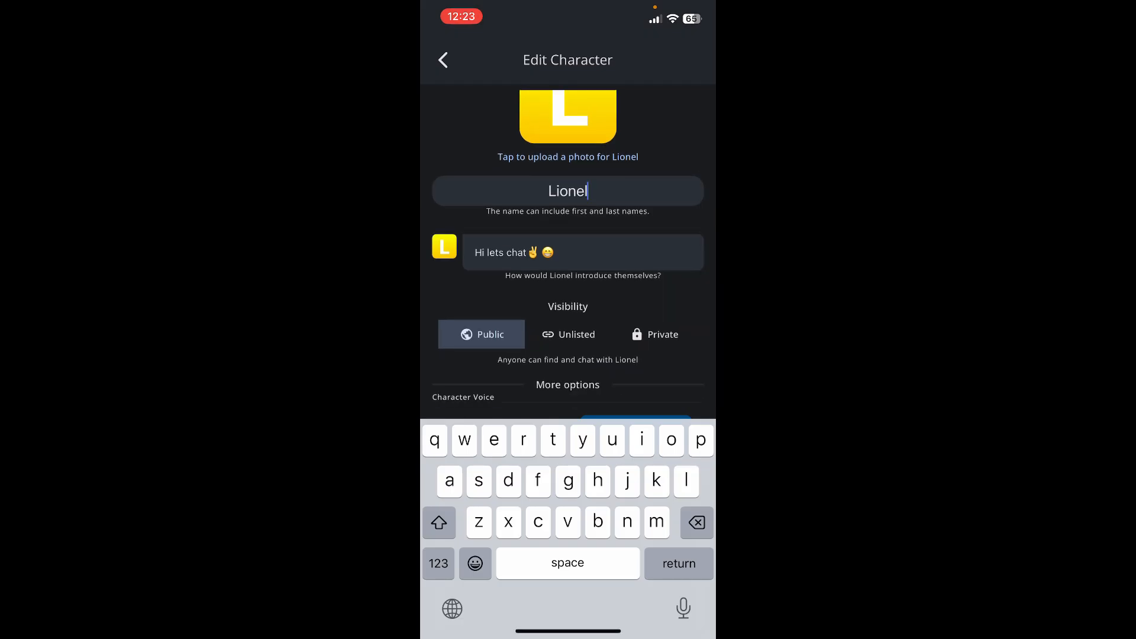
{"action": "scroll", "scroll_direction": "up", "scroll_amount": 3}
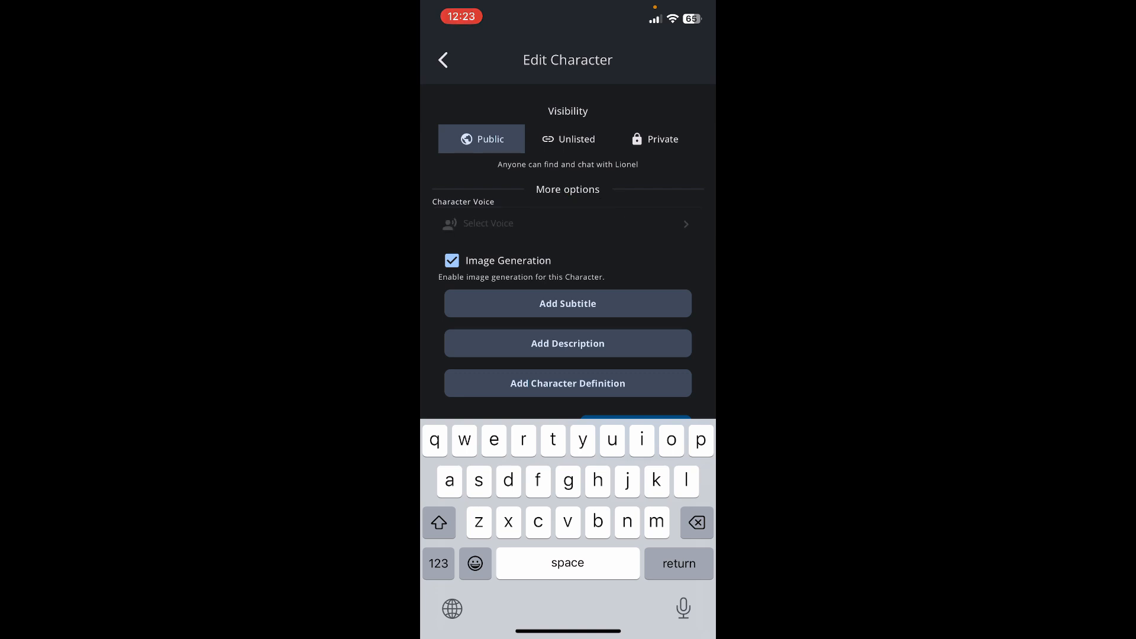
{"action": "left_click", "coordinate": [567, 224]}
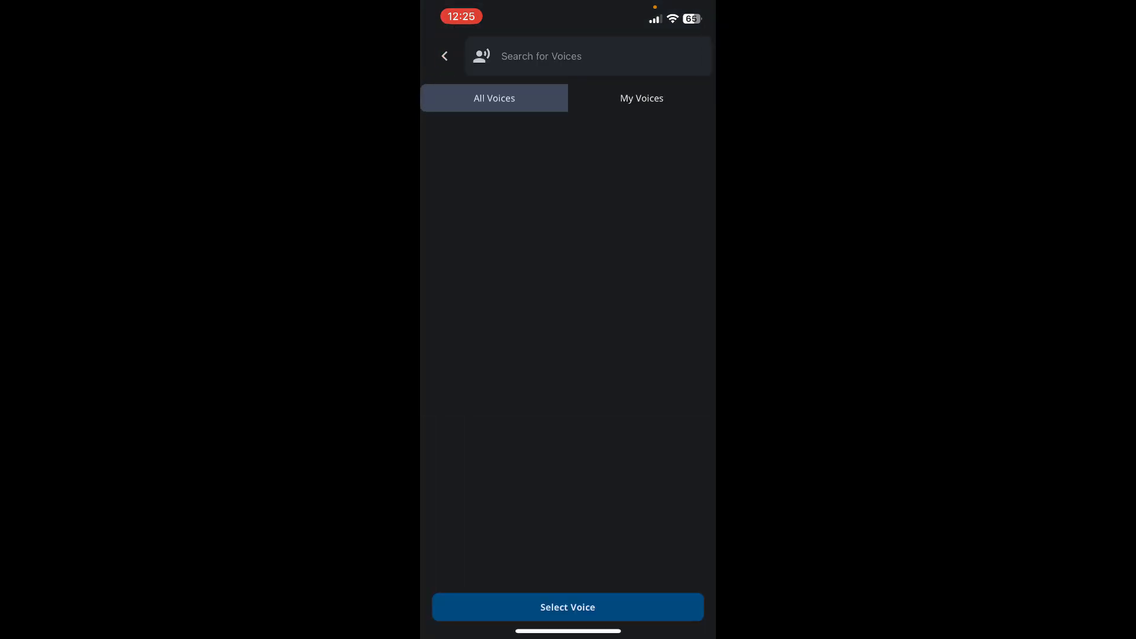